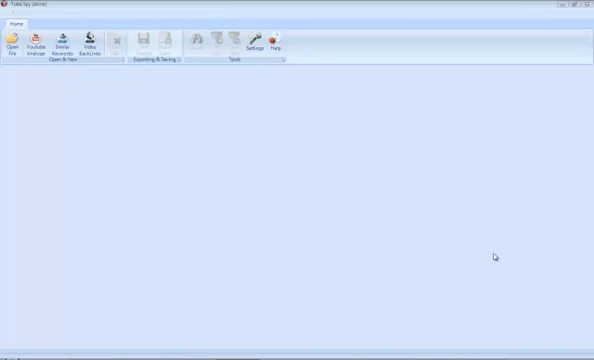
{"action": "mouse_move", "coordinate": [210, 192]}
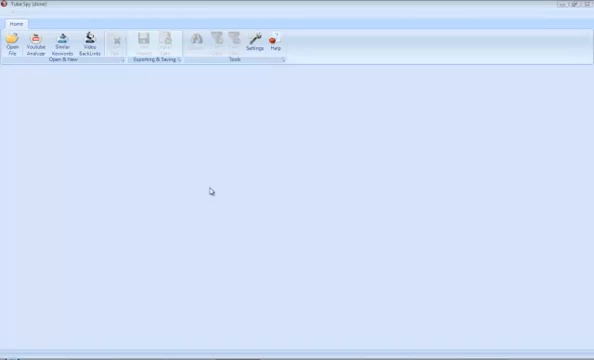
Search similar keywords for 'wow gold guides' with a result count of 100.
{"action": "left_click", "coordinate": [40, 46]}
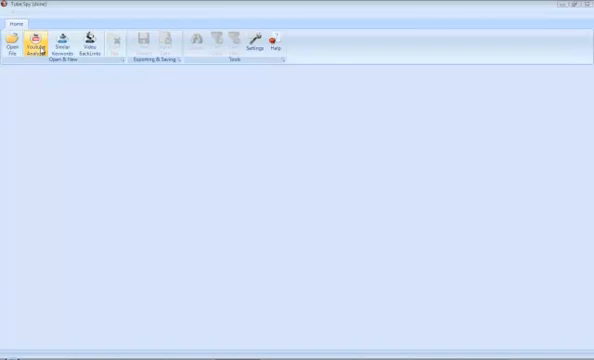
{"action": "left_click", "coordinate": [64, 47]}
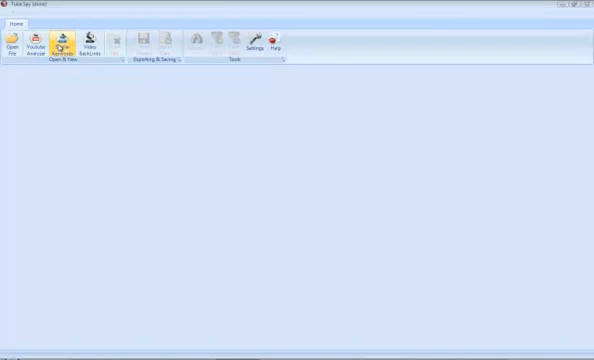
{"action": "left_click", "coordinate": [63, 42]}
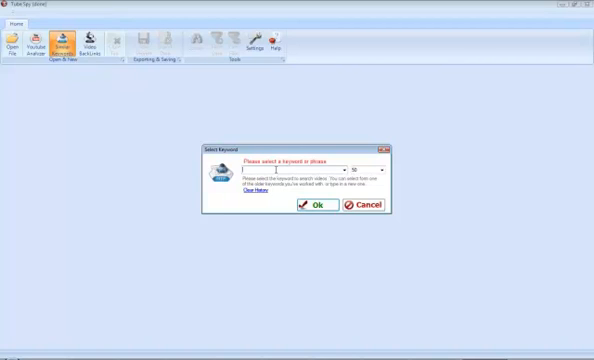
{"action": "type", "text": "a"}
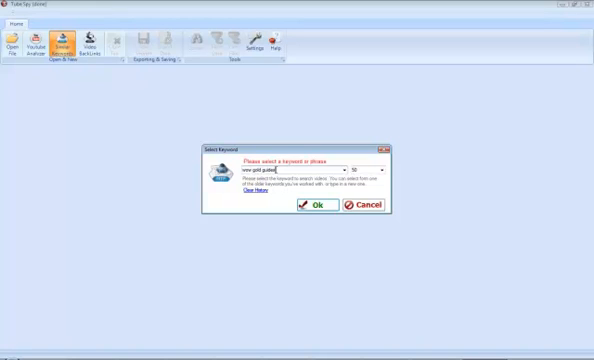
{"action": "left_click", "coordinate": [381, 168]}
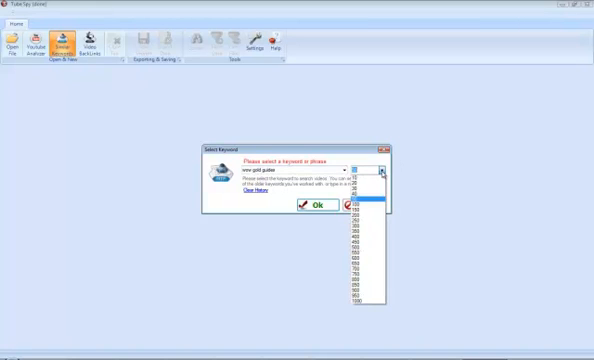
{"action": "left_click", "coordinate": [382, 167]}
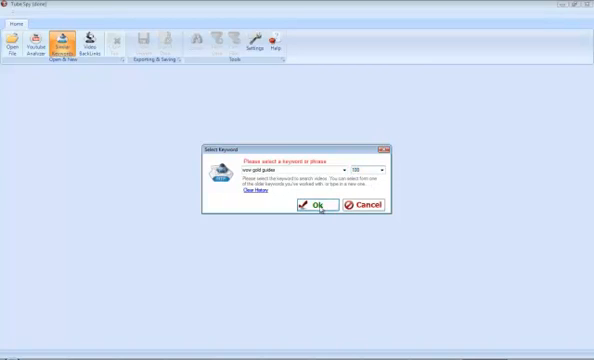
{"action": "left_click", "coordinate": [311, 205]}
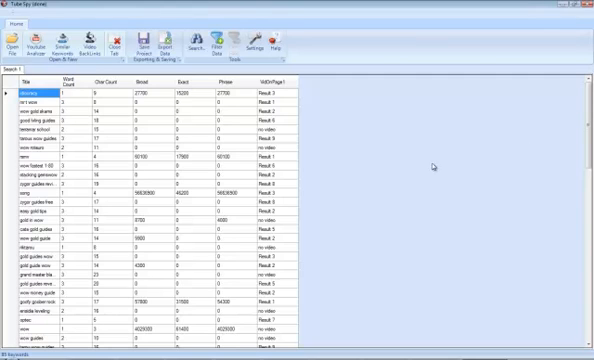
{"action": "mouse_move", "coordinate": [152, 93]}
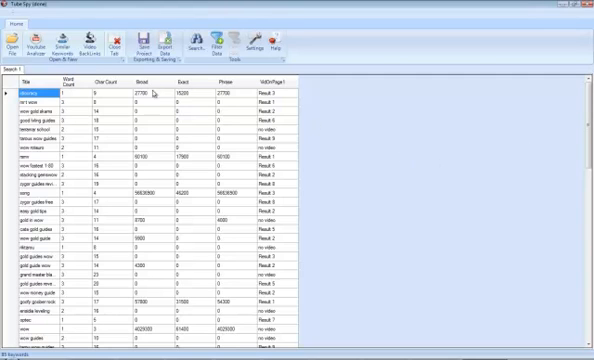
{"action": "mouse_move", "coordinate": [232, 82]}
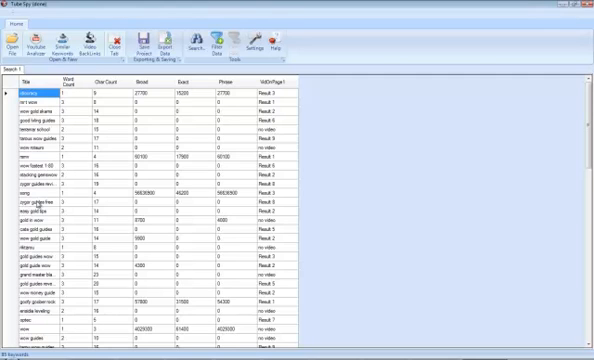
{"action": "mouse_move", "coordinate": [189, 231]}
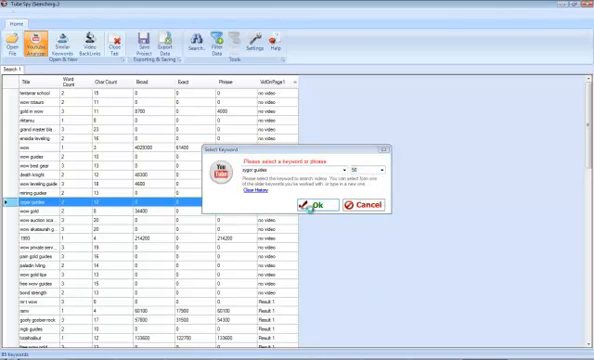
Confirm the YouTube Analyzer run for 'zygor guides' with 50 results.
{"action": "left_click", "coordinate": [315, 206]}
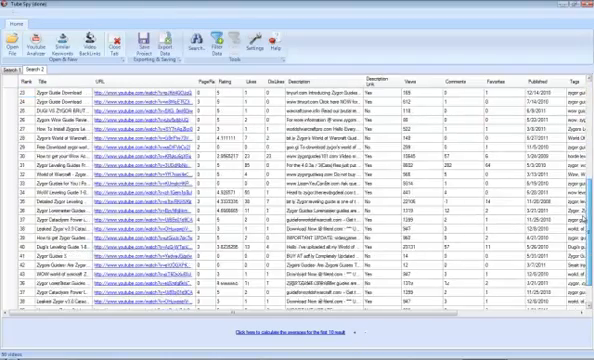
Scroll down through the zygor guides video results.
{"action": "scroll", "scroll_direction": "down", "scroll_amount": 3}
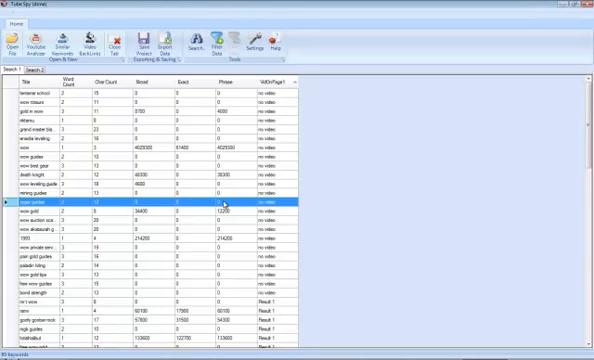
{"action": "mouse_move", "coordinate": [225, 205]}
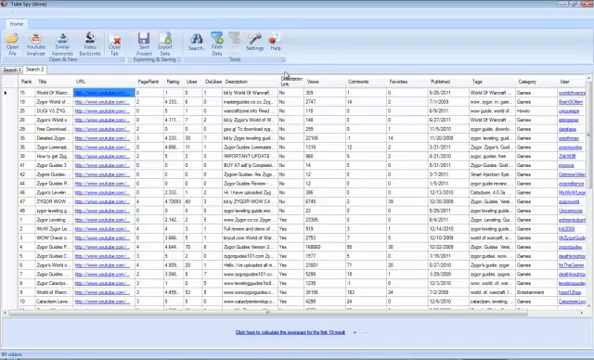
{"action": "mouse_move", "coordinate": [287, 205]}
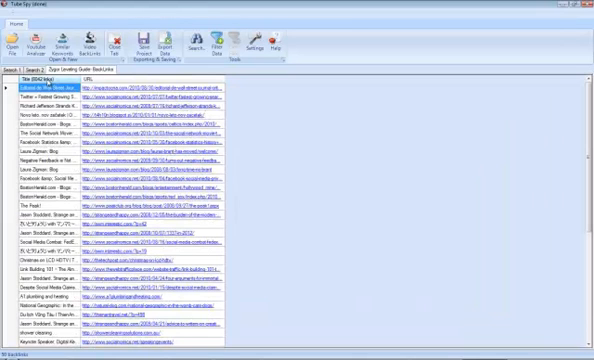
{"action": "left_click", "coordinate": [45, 90]}
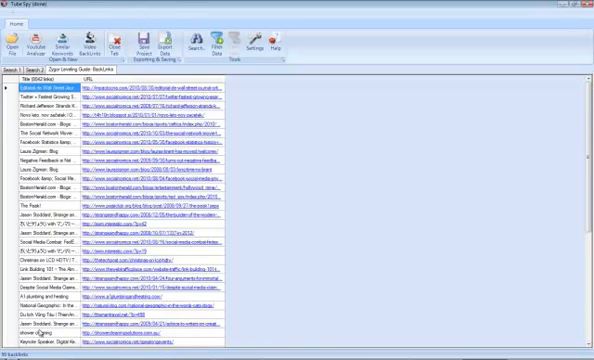
{"action": "scroll", "scroll_direction": "down", "scroll_amount": 3}
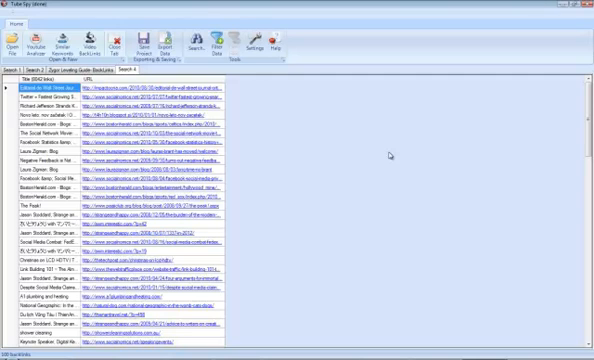
{"action": "mouse_move", "coordinate": [388, 152]}
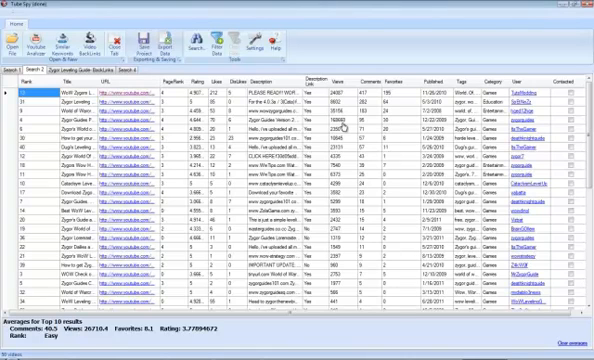
{"action": "mouse_move", "coordinate": [358, 233]}
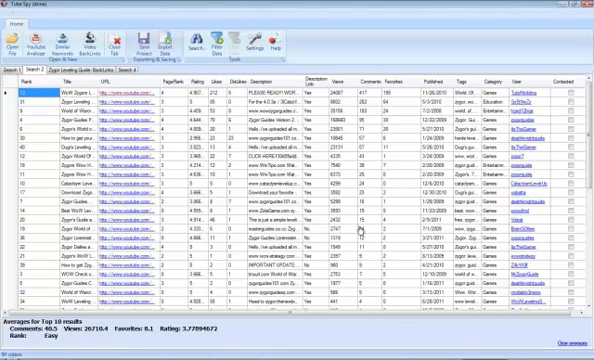